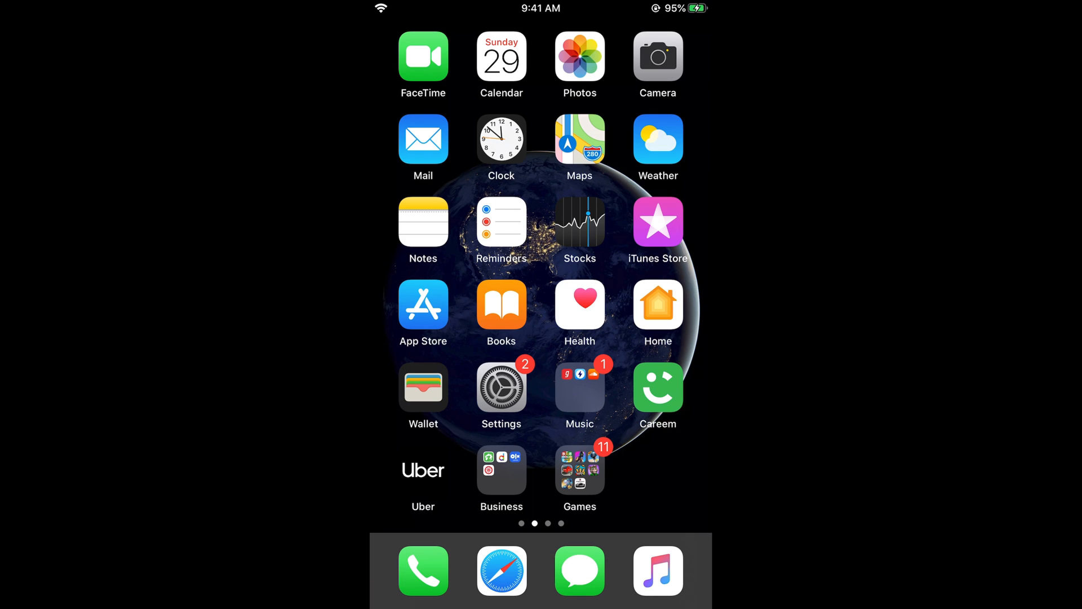
Launch the Settings app from the Home Screen icon.
click(578, 572)
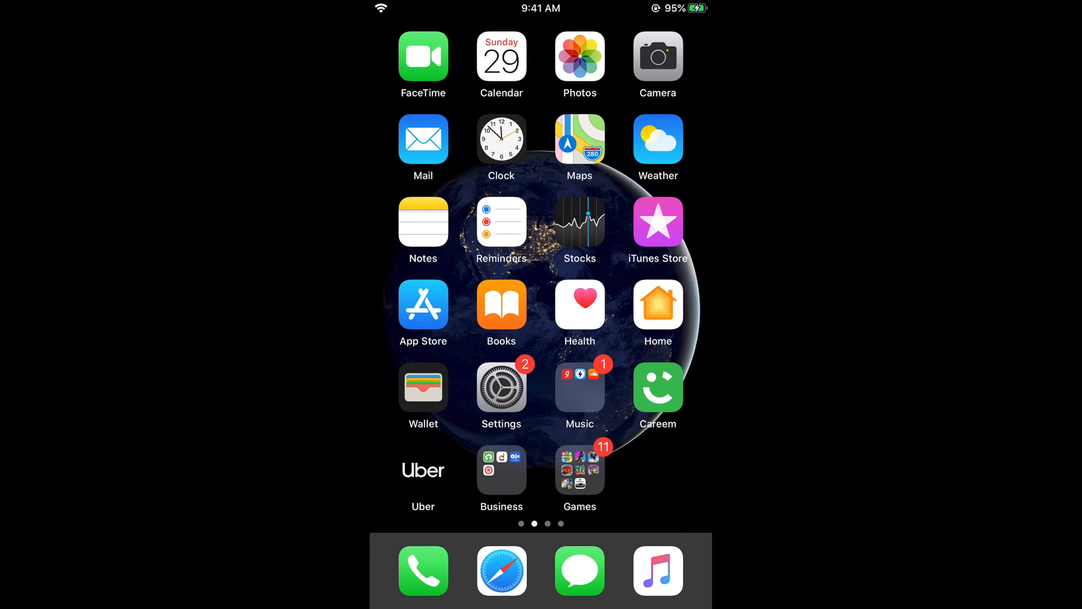
click(501, 387)
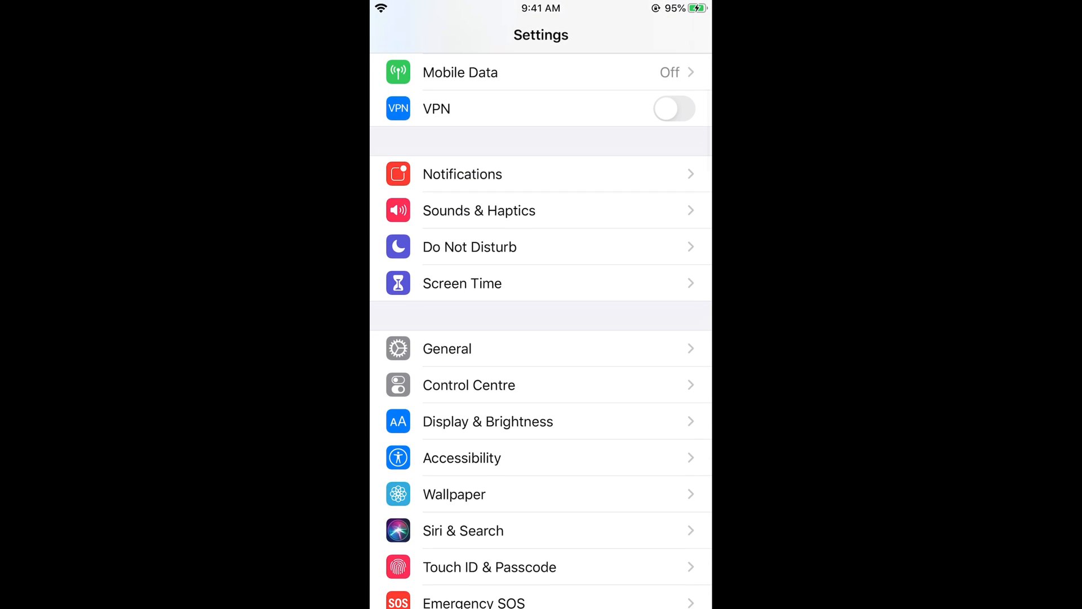
Go into Accessibility from the main Settings list.
scroll(down, 3)
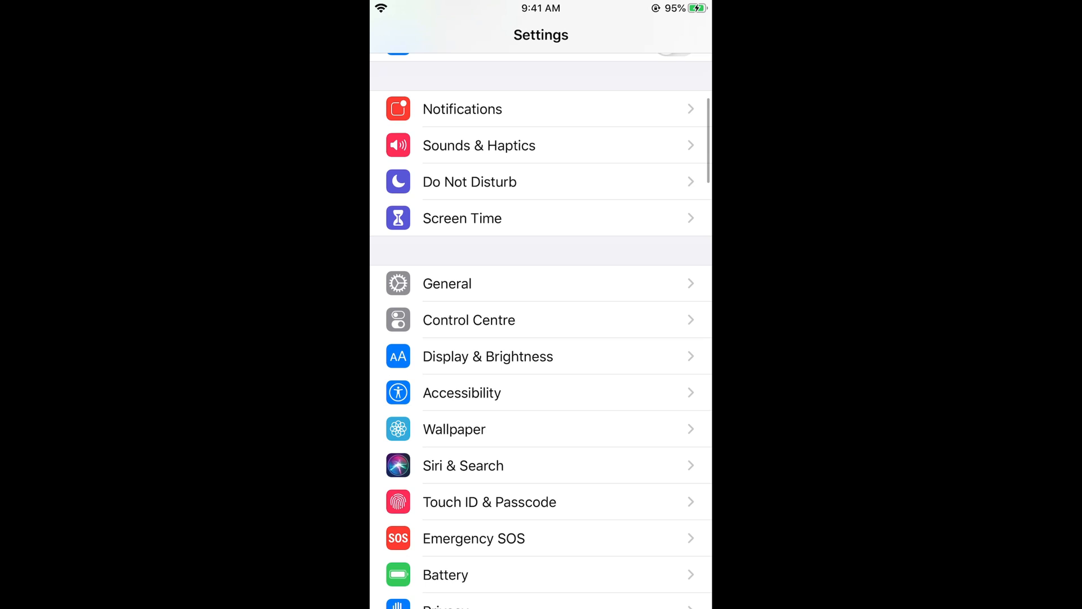
click(461, 392)
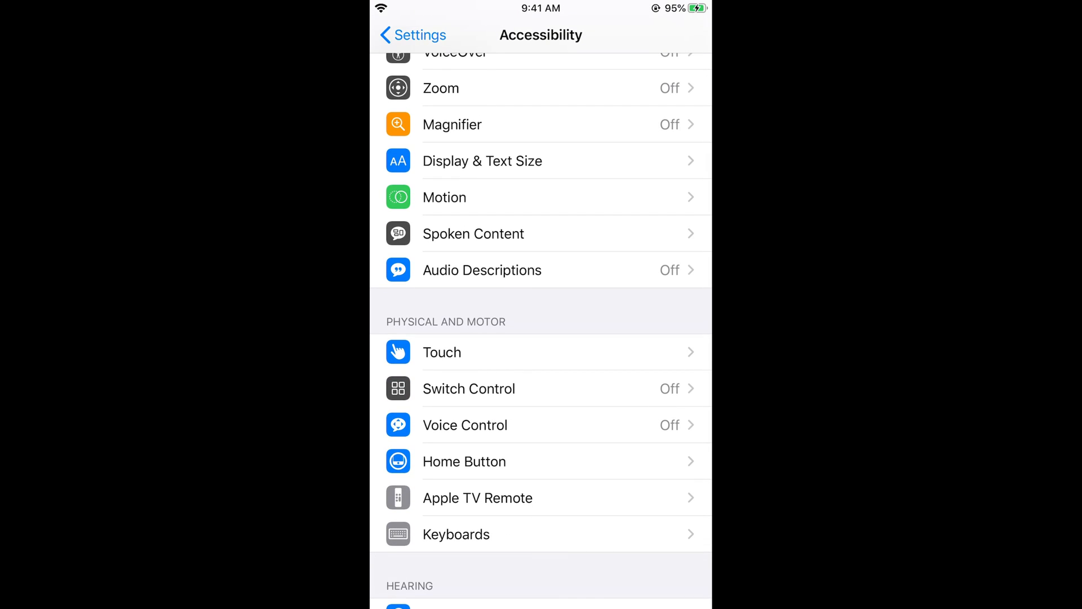
Reach the 3D & Haptic Touch page under Touch in Physical and Motor.
click(442, 352)
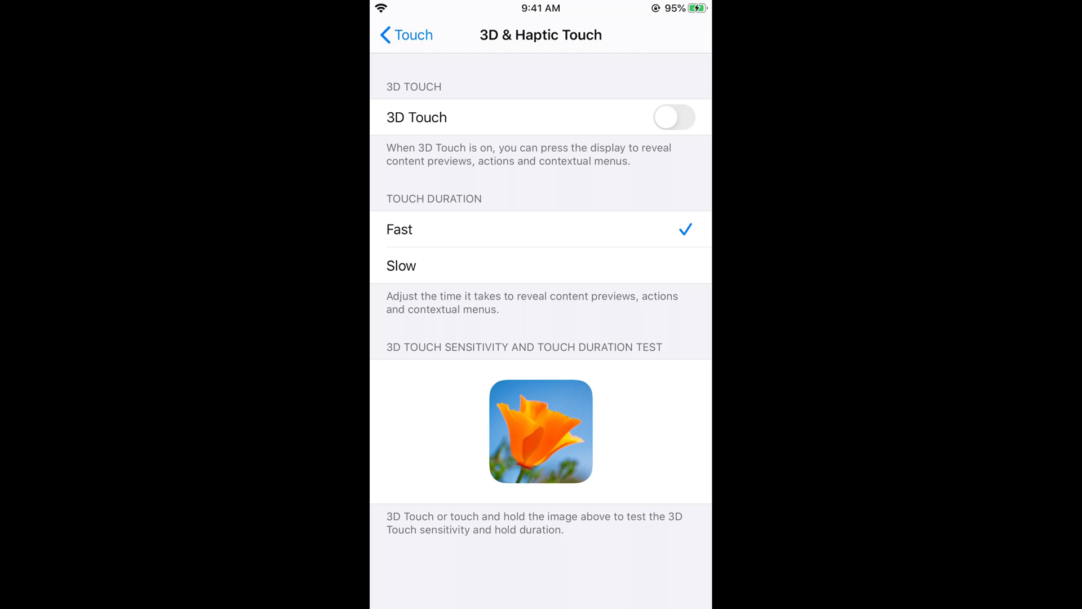
Switch 3D Touch on, try Firm sensitivity, then settle on Medium.
click(673, 117)
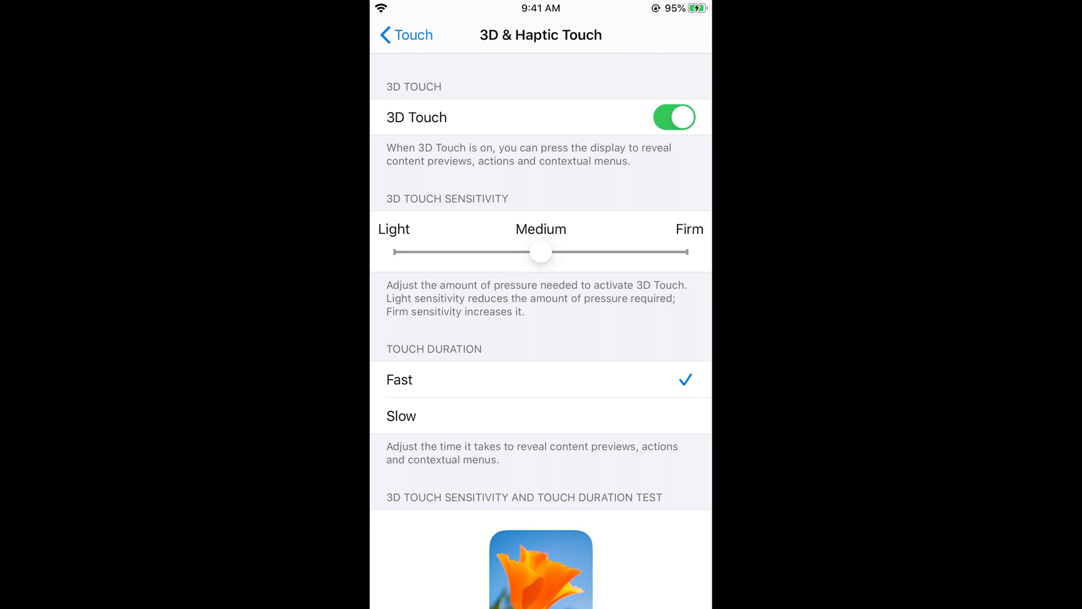
drag(541, 252, 683, 253)
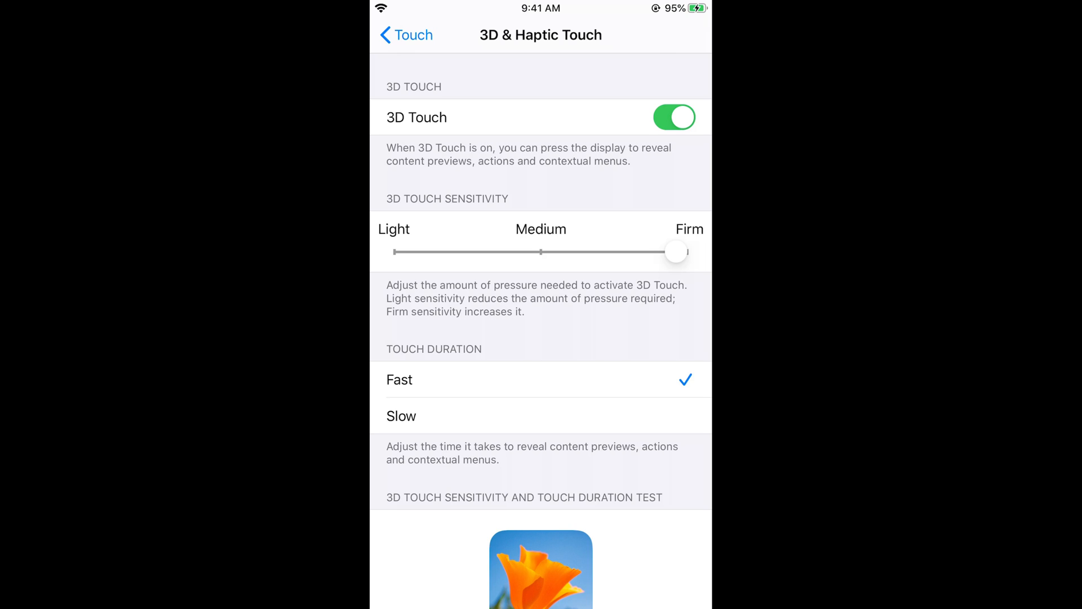
drag(675, 252, 540, 252)
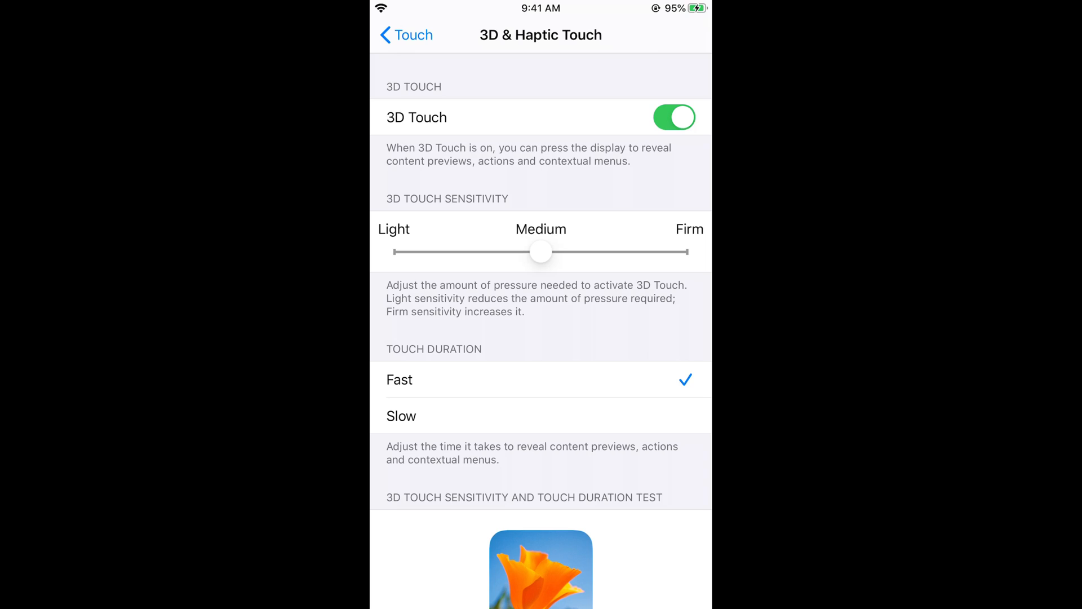